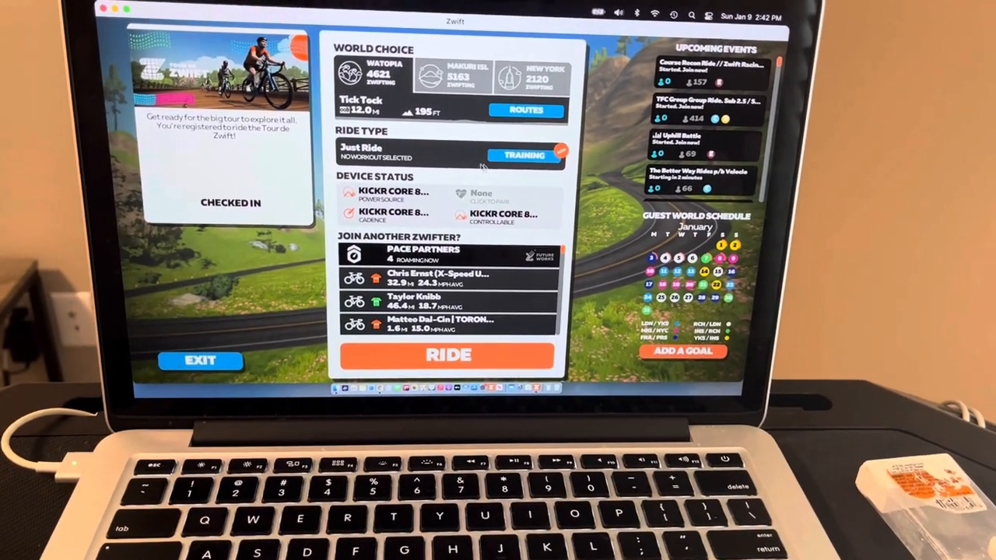
- Enter the Training ride type and scroll the Workouts list back up to its top categories
left_click(526, 156)
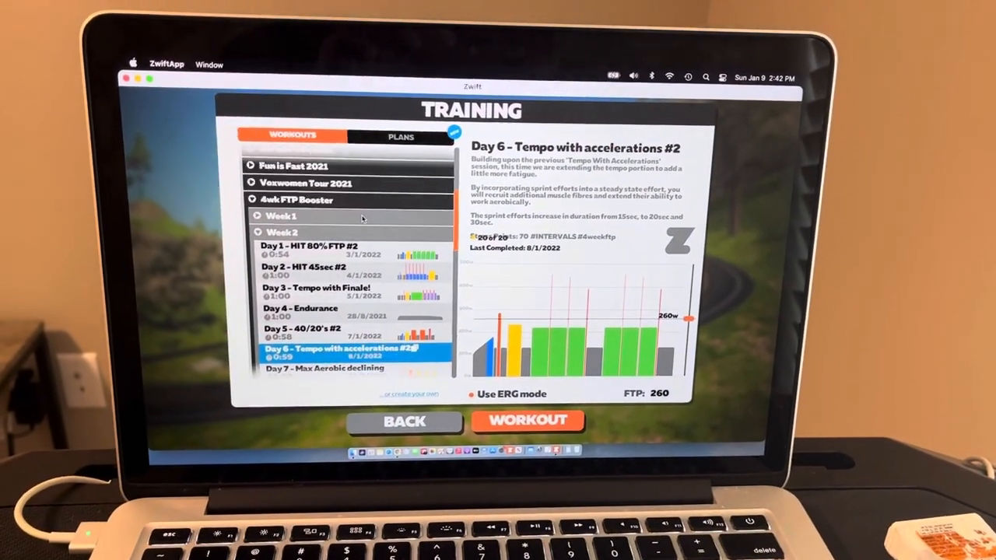
scroll("up", 3)
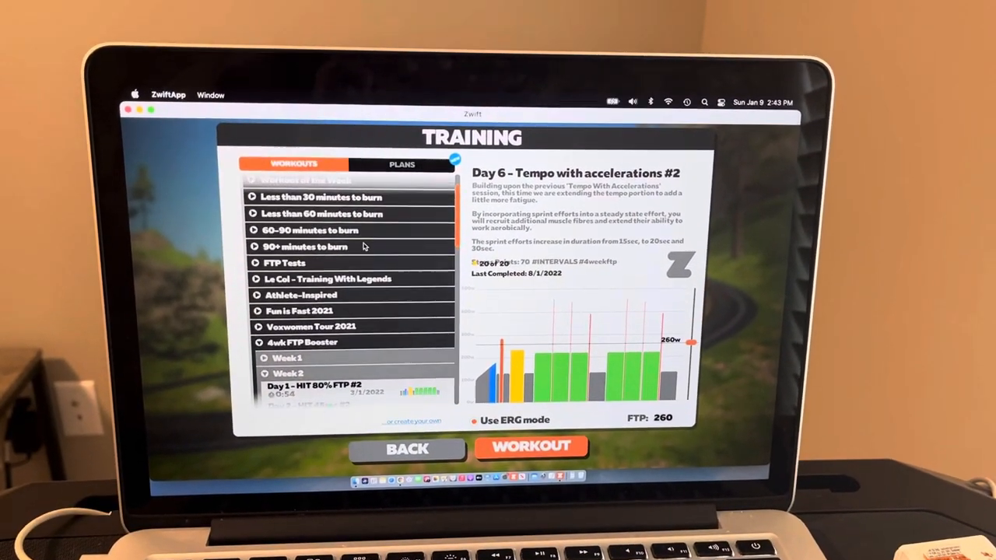
scroll("down", 3)
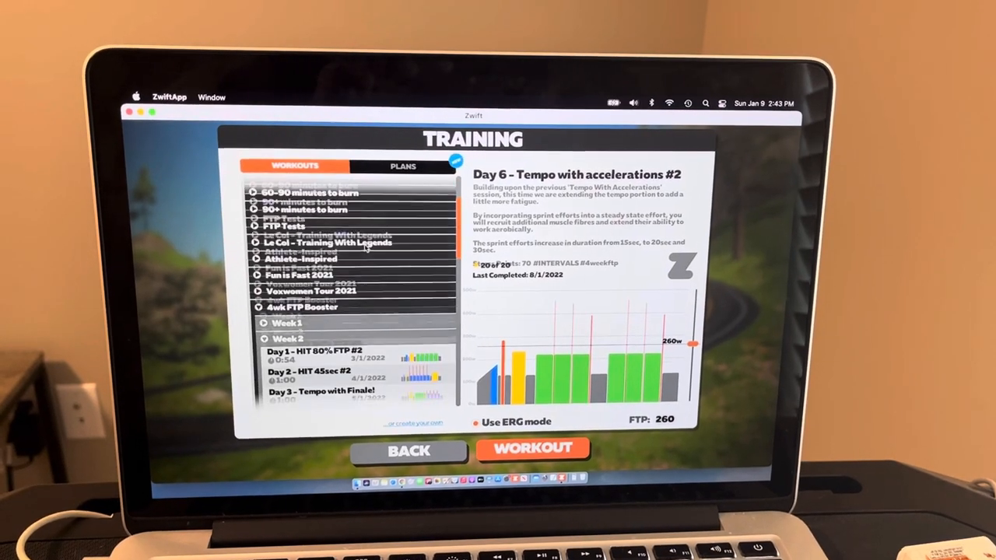
scroll("down", 3)
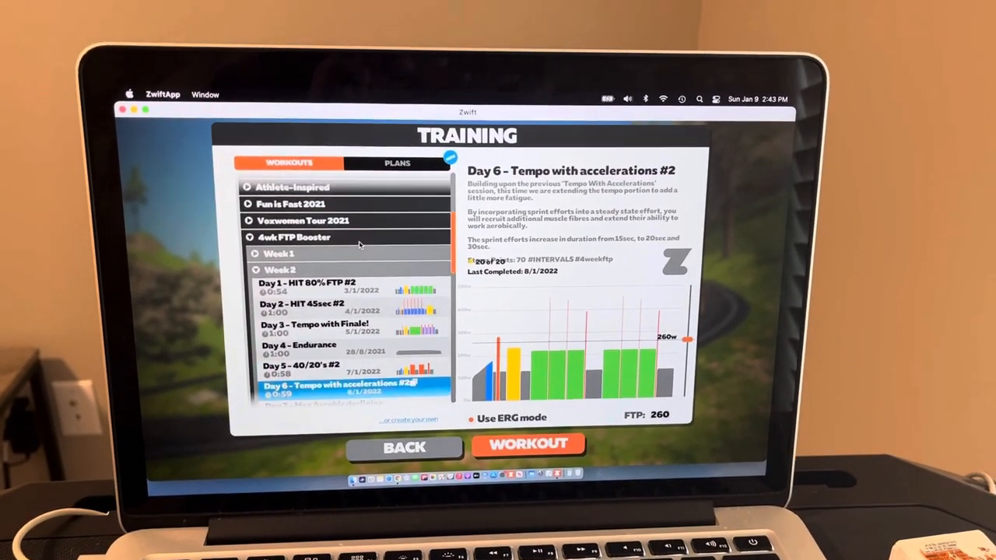
scroll("up", 3)
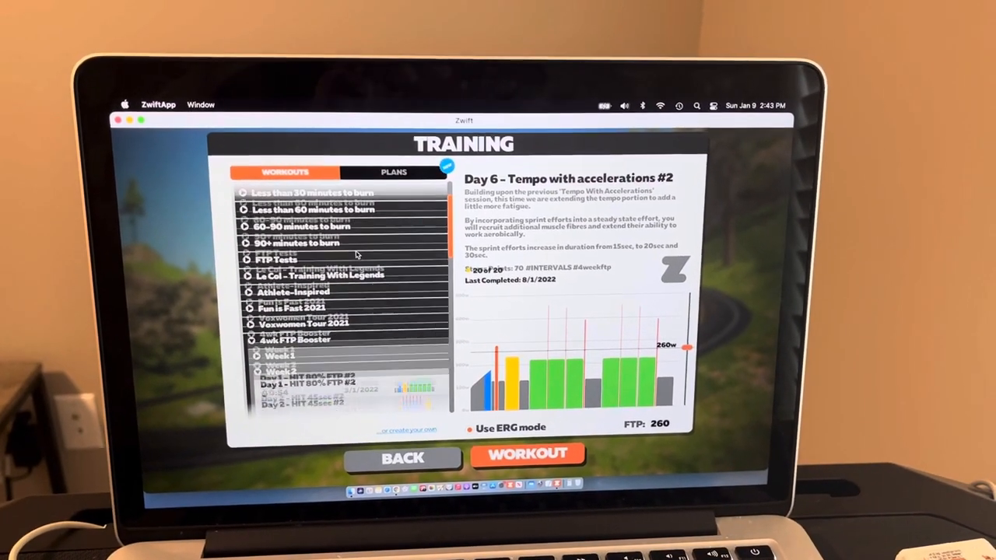
scroll("up", 3)
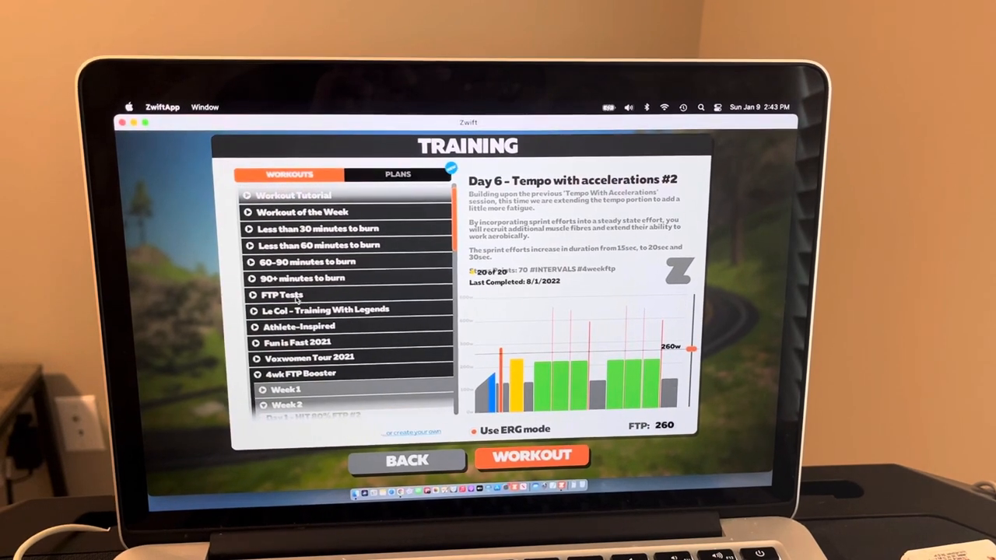
- Expand the 'Less than 60 minutes to burn' category to list Jon's Mix, The Gorby and others
left_click(282, 294)
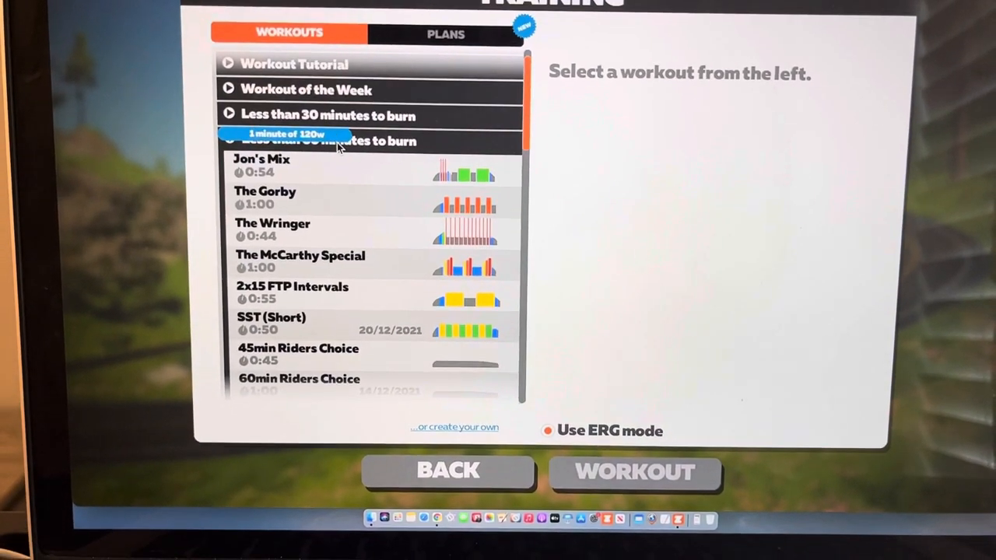
- Scroll to the SST (Short) workout details, then go Back to the Just Ride setup screen
scroll("down", 3)
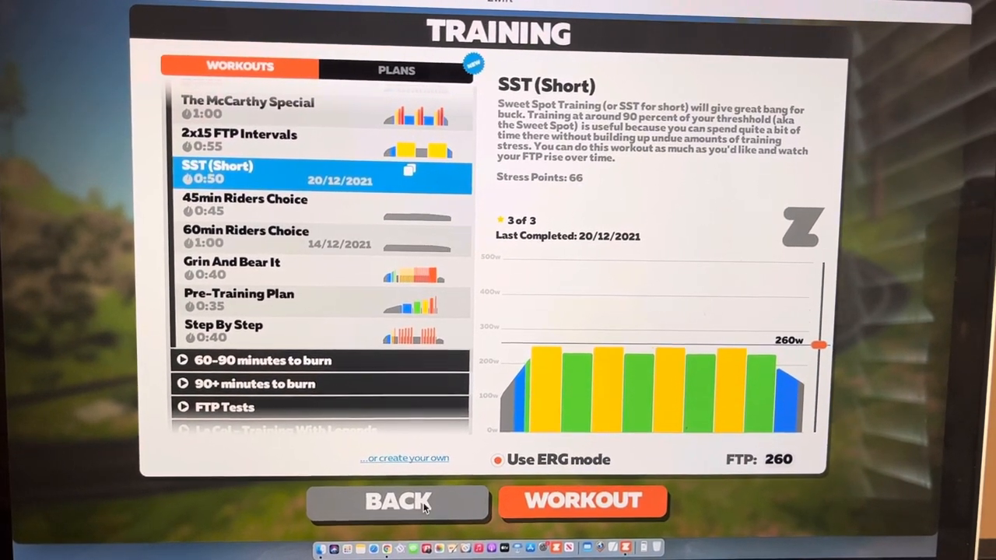
left_click(398, 501)
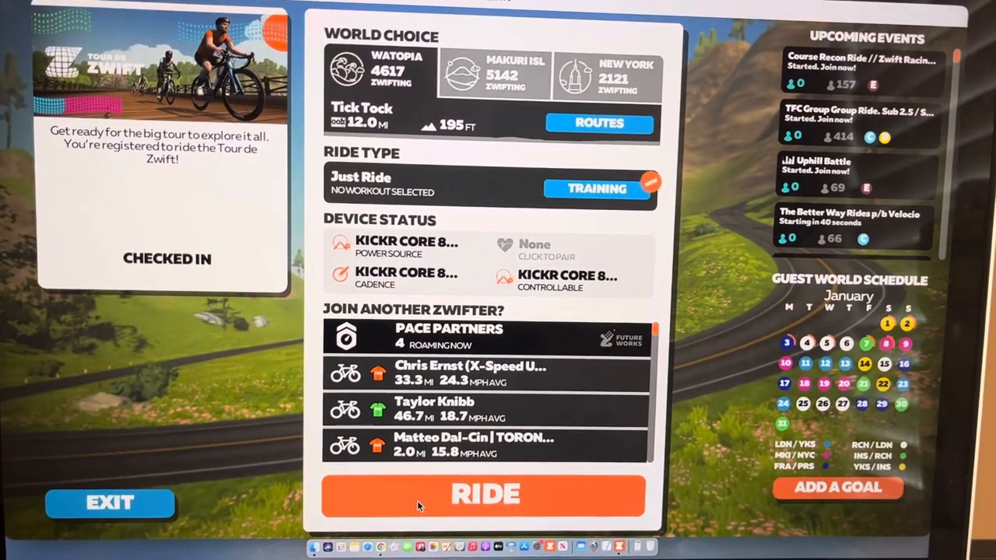